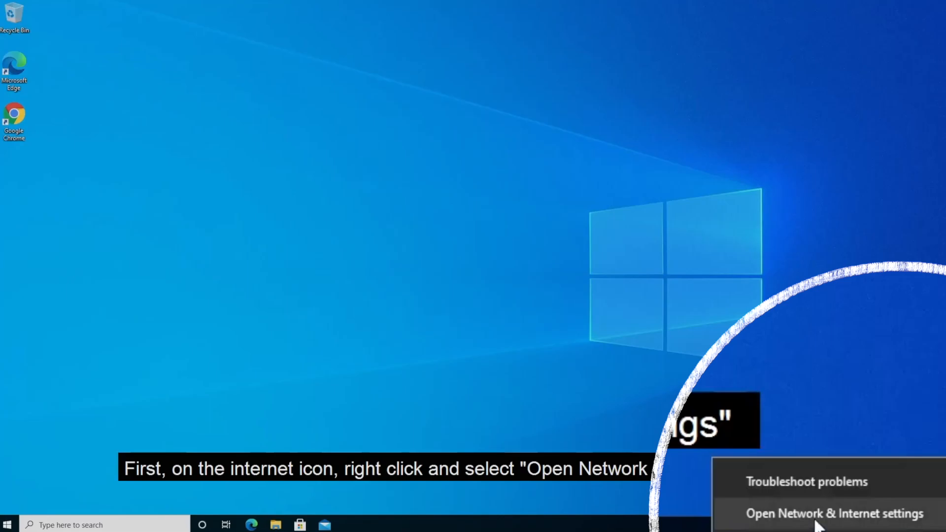
From the network tray icon, reach Network & Internet settings and the adapter connections list
click(834, 514)
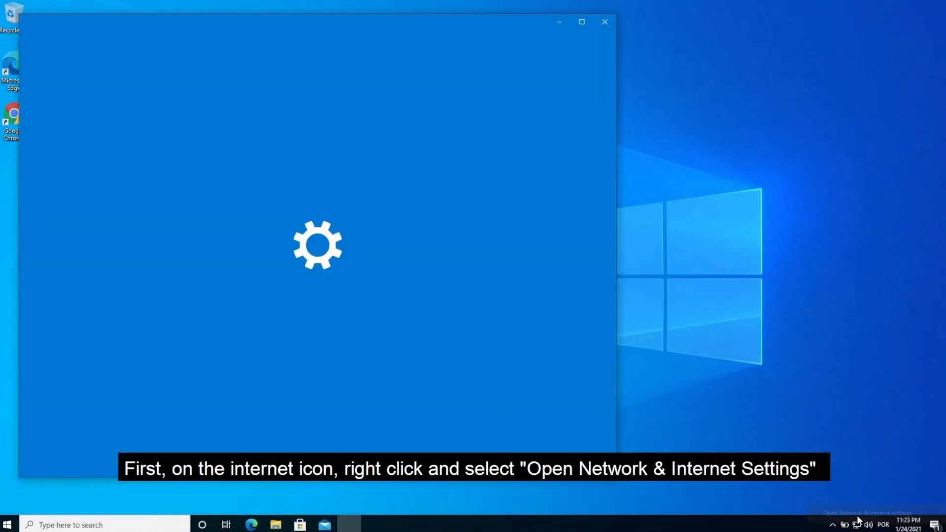
click(867, 513)
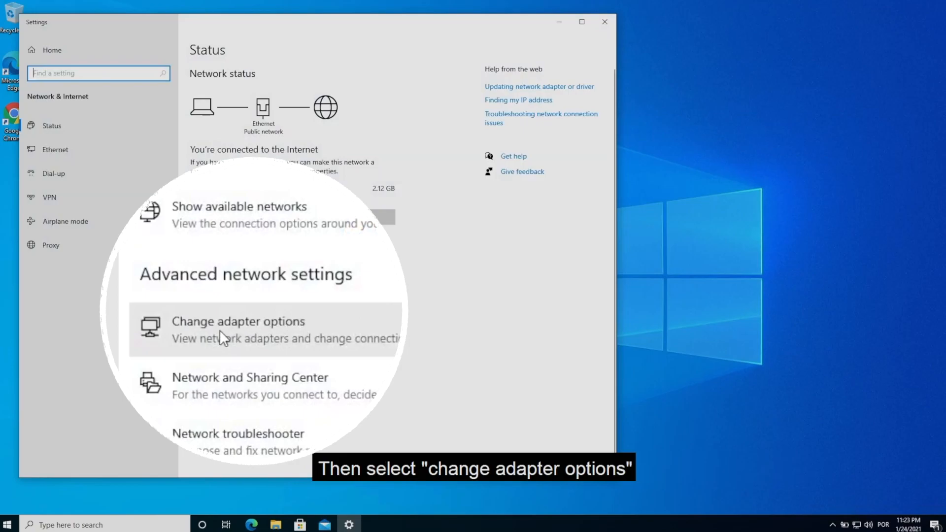
mouse_move(211, 345)
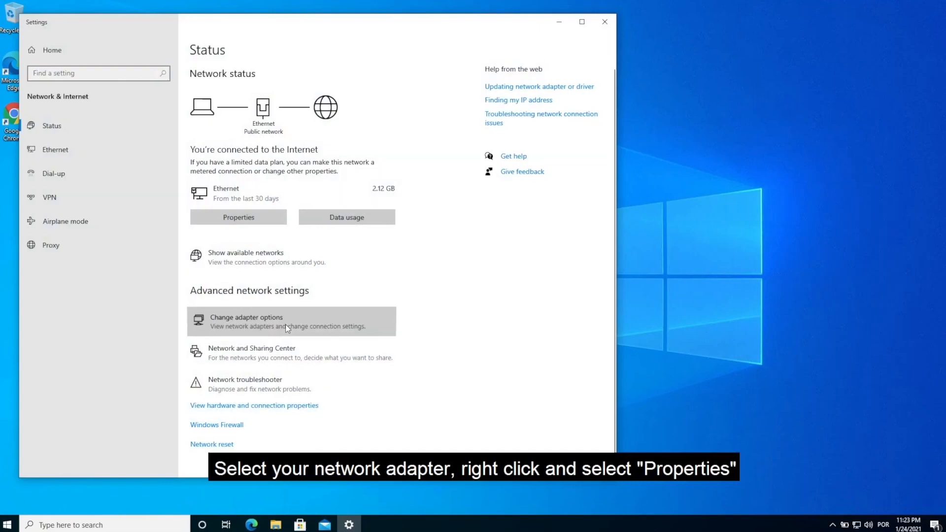
click(246, 322)
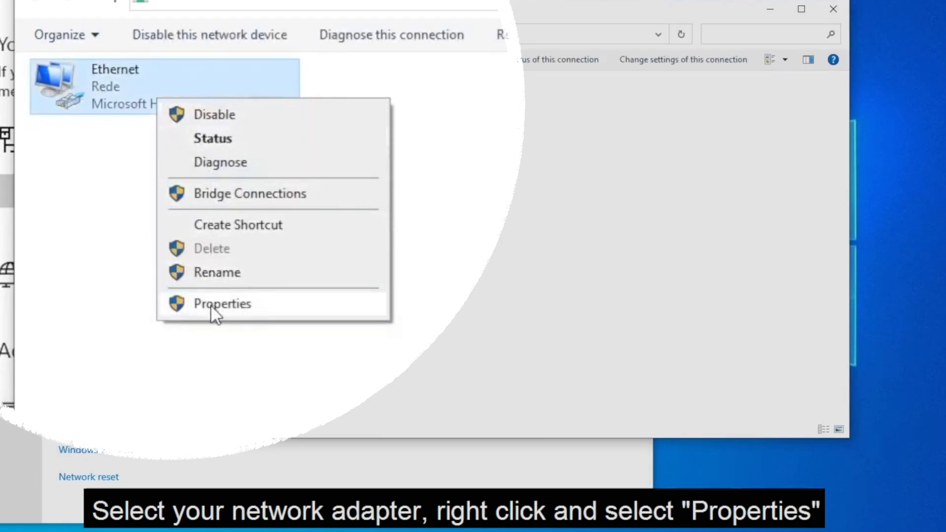
In Ethernet Properties, select Internet Protocol Version 4 (TCP/IPv4) from the items list
click(222, 303)
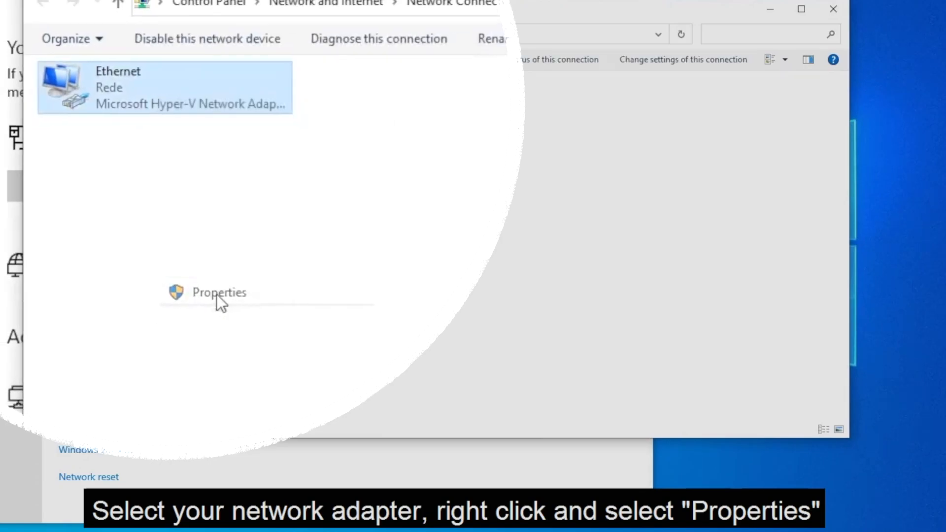
click(218, 292)
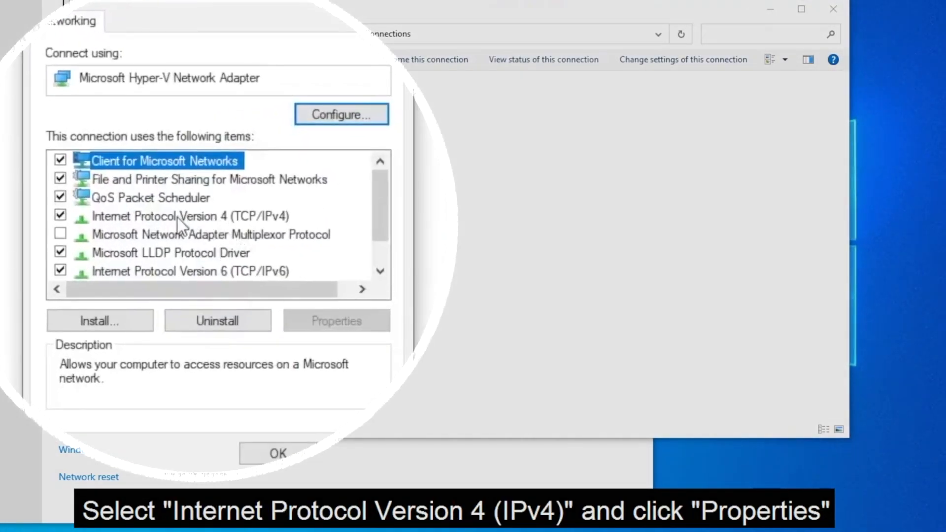
click(190, 216)
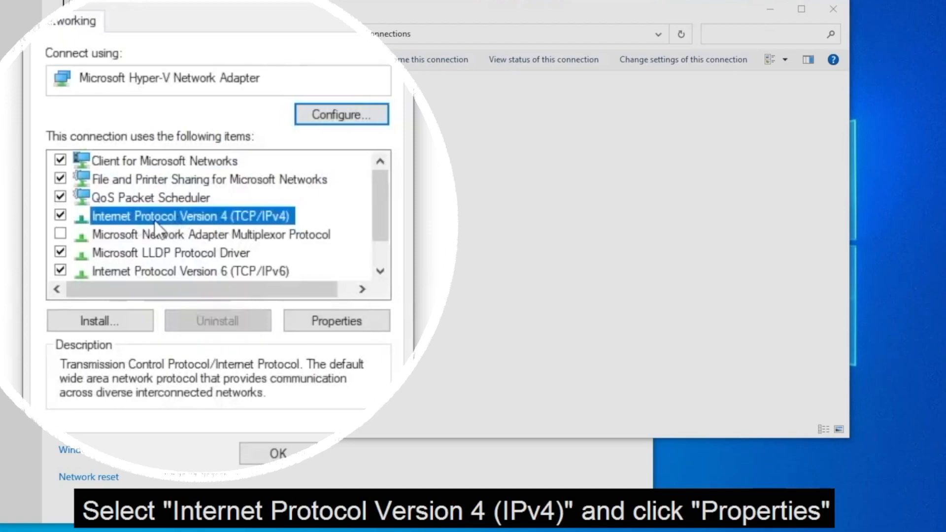
mouse_move(211, 245)
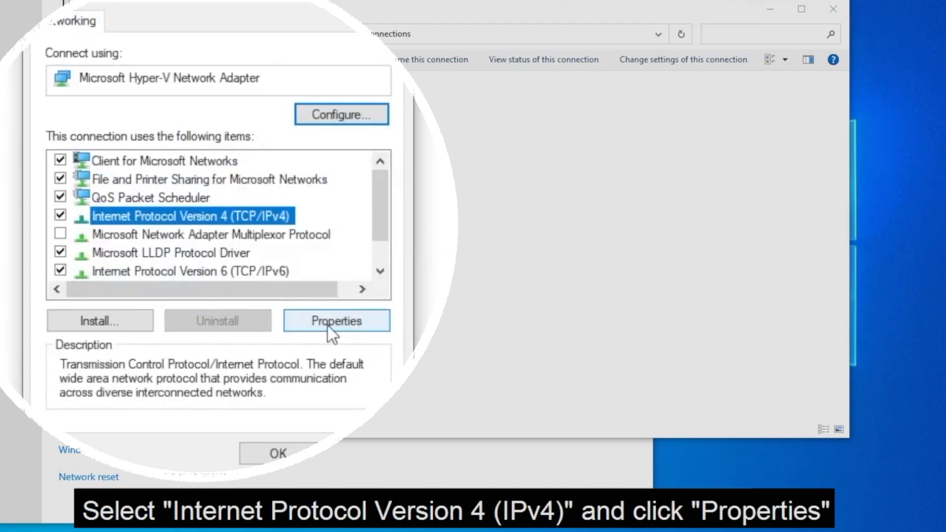
Set manual IPv4 DNS servers: preferred 8.8.8.8 and alternate 8.8.4.4
click(336, 321)
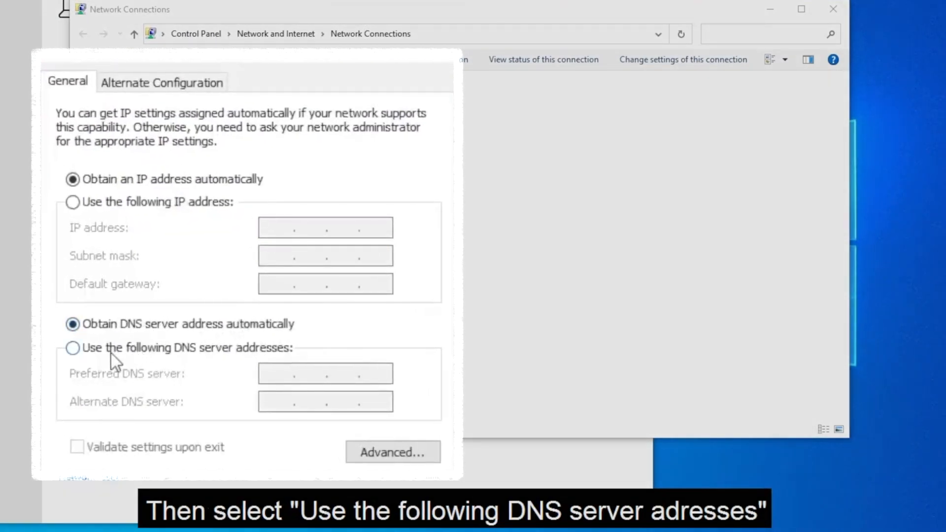
click(72, 348)
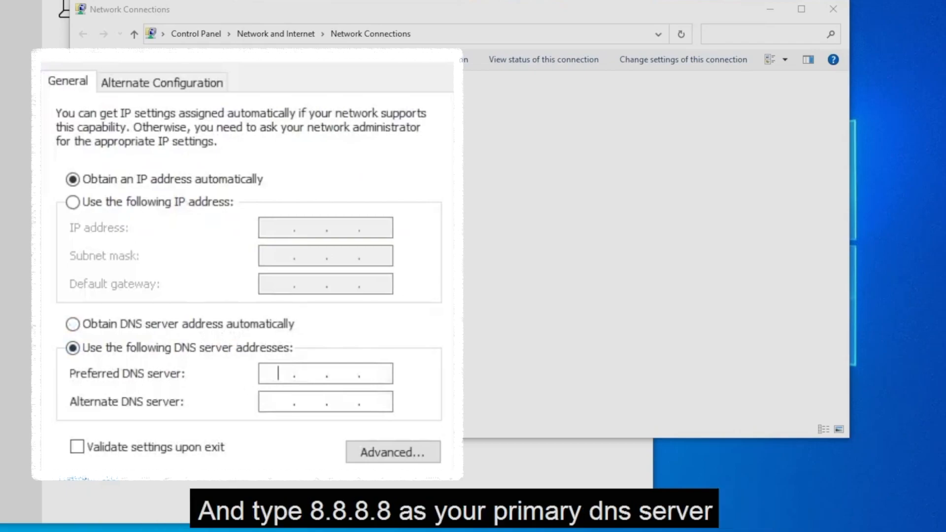
text(8 . 8 . 8 .)
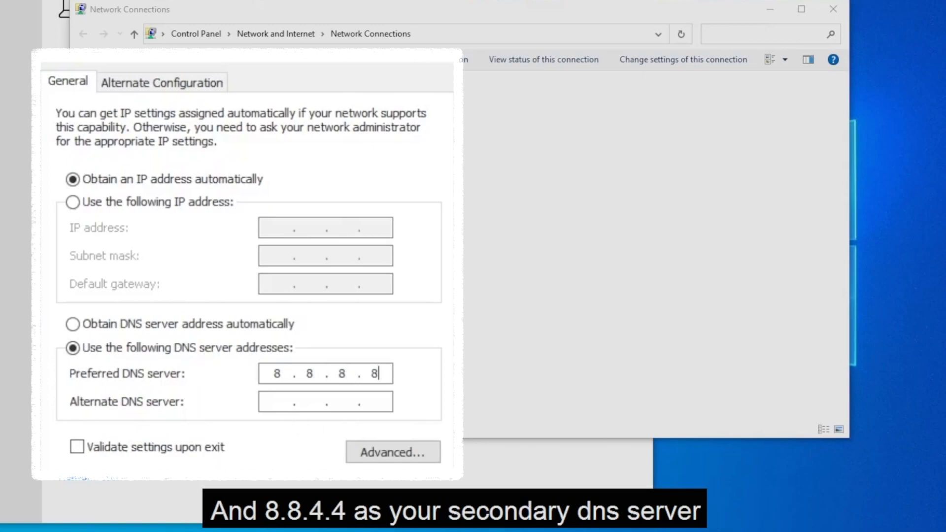
text(8...)
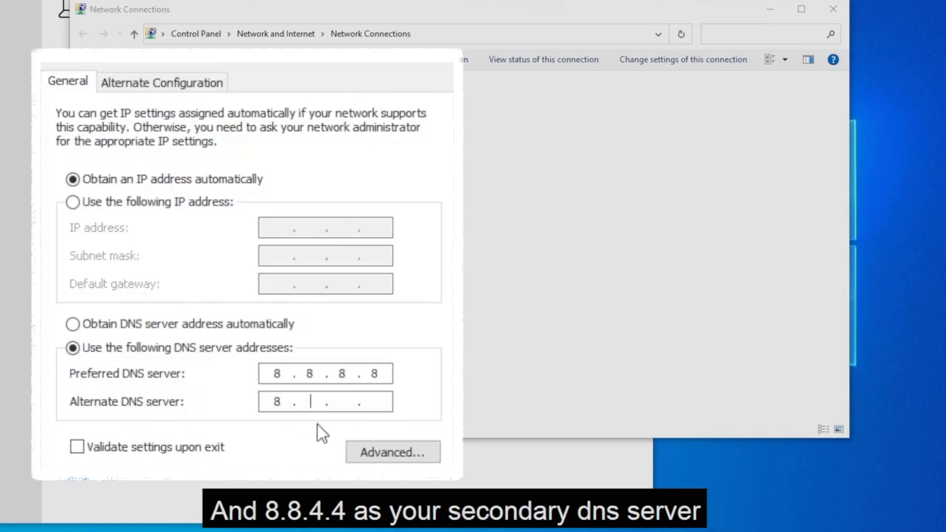
text(8.)
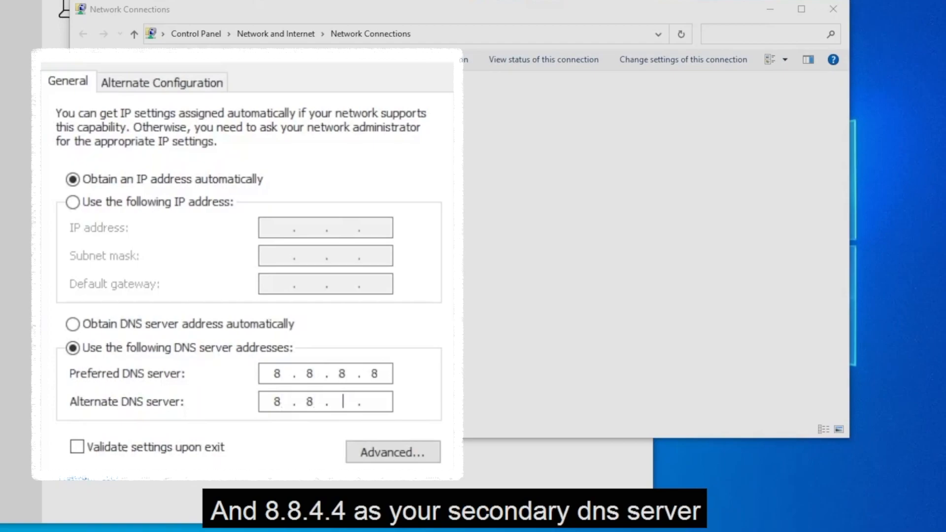
text(4)
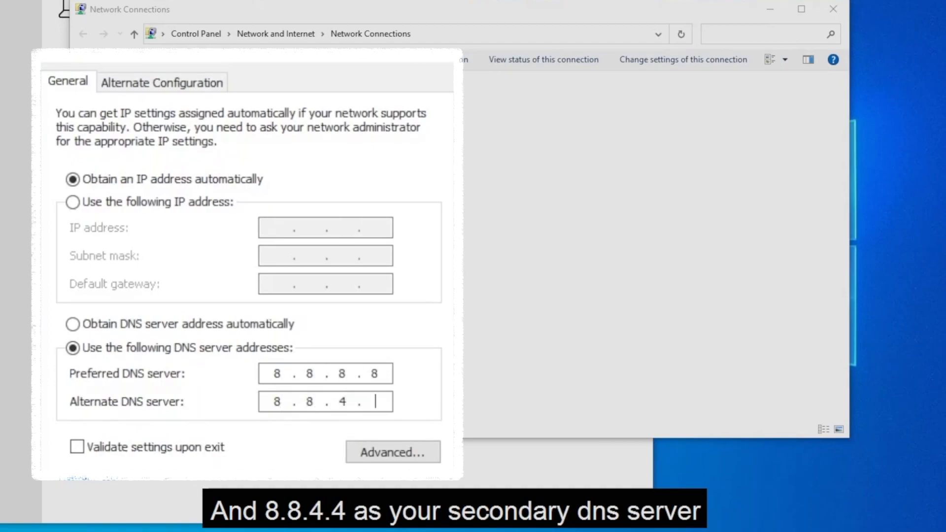
text(4)
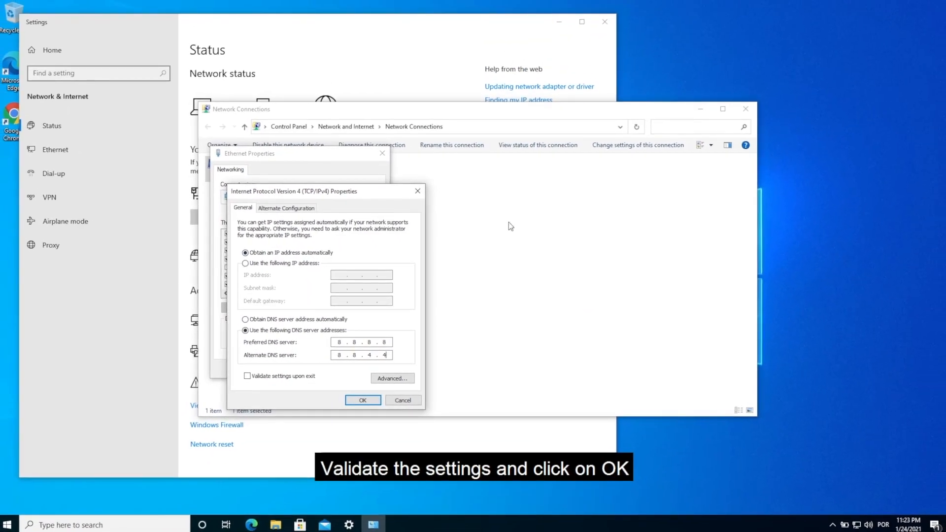
Confirm the DNS settings with validation on exit, close Ethernet Properties and cancel Network Diagnostics
click(247, 376)
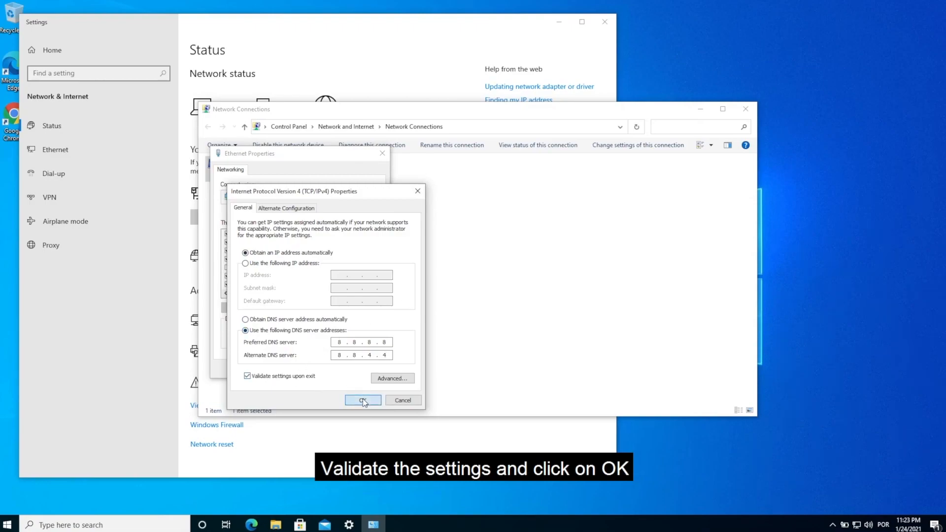
click(363, 400)
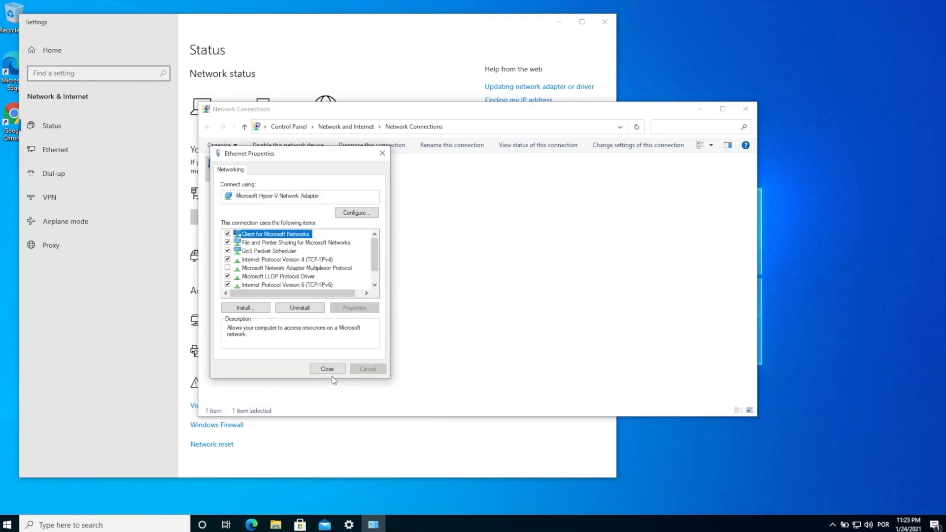
click(328, 369)
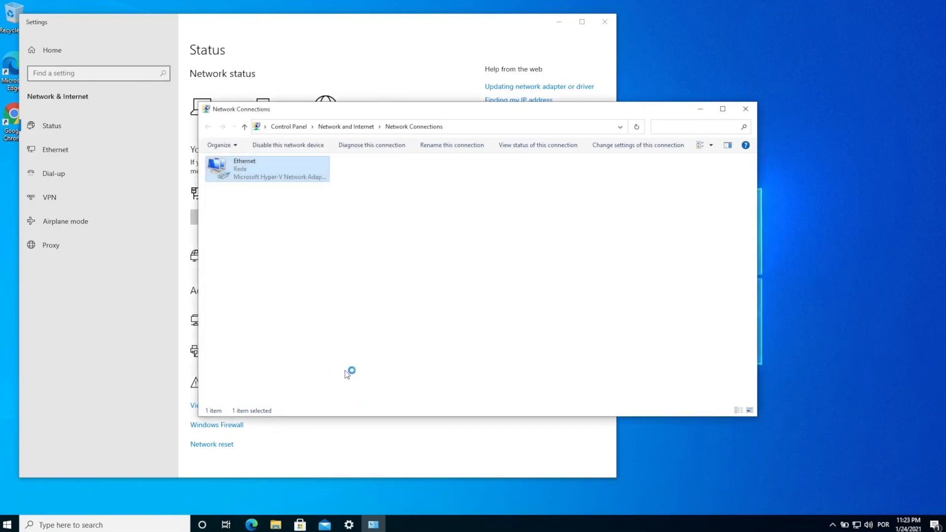
click(372, 145)
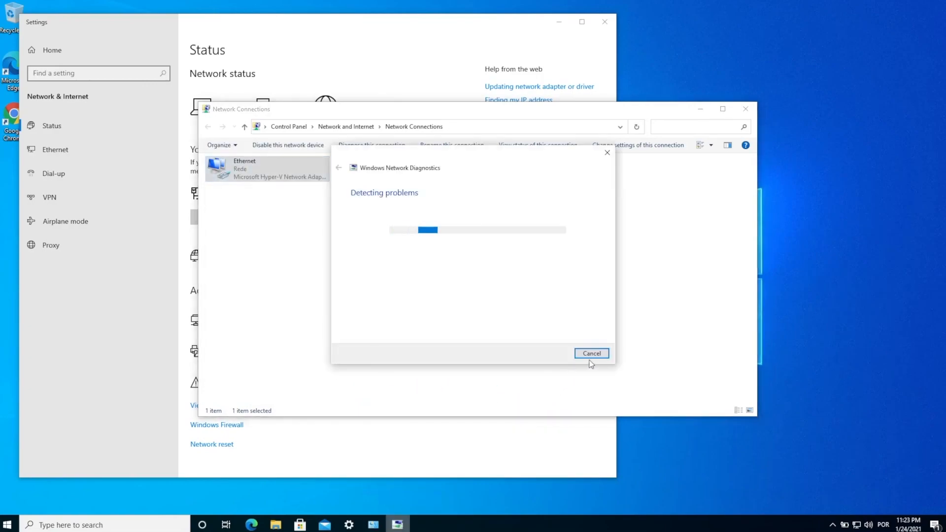
click(591, 353)
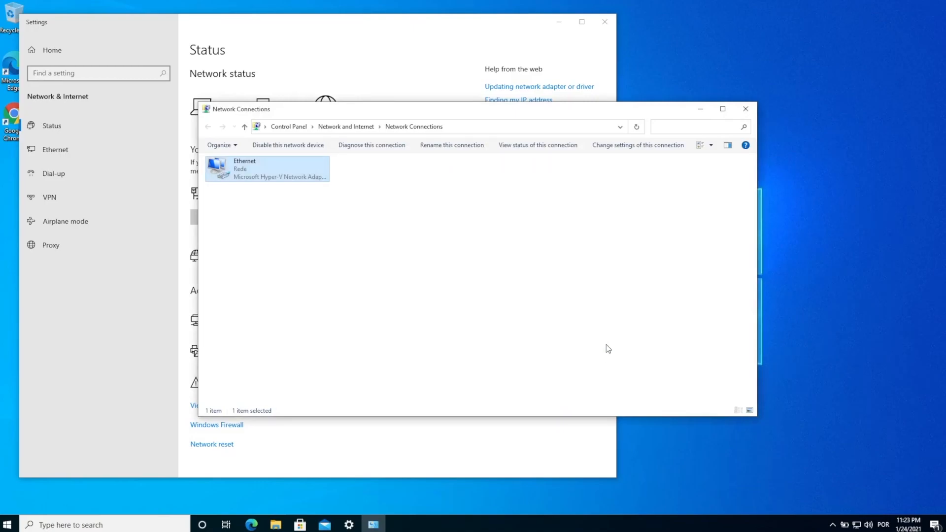
click(746, 109)
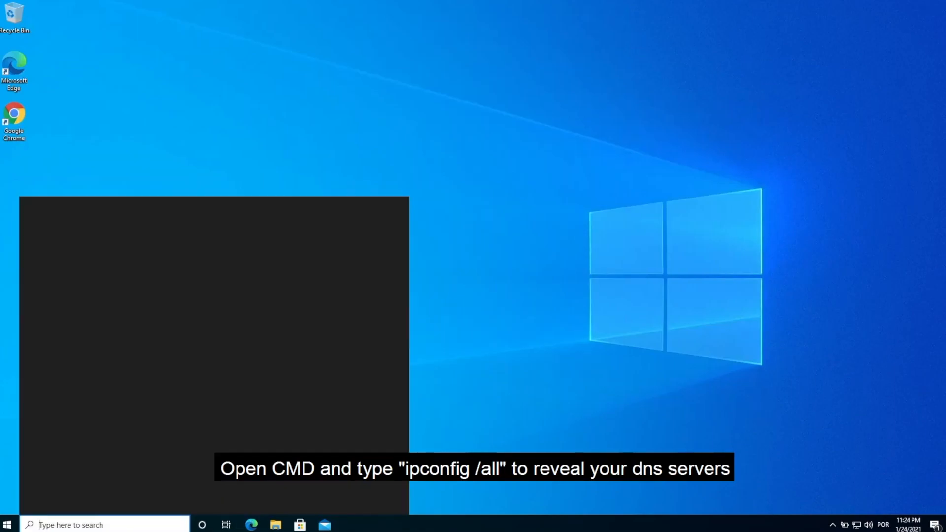
Launch Command Prompt via taskbar search for cmd and begin entering ipconfig /all
text(cm)
text(ipco)
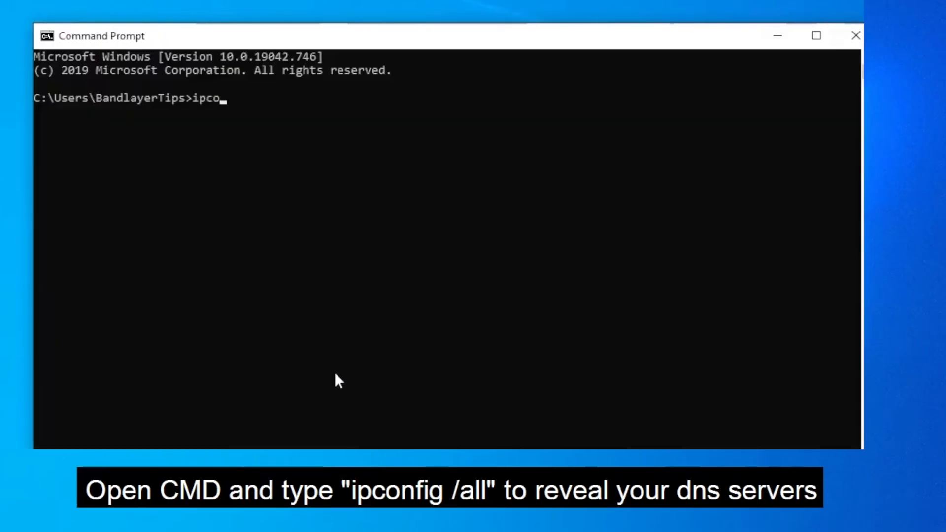
text(nfig)
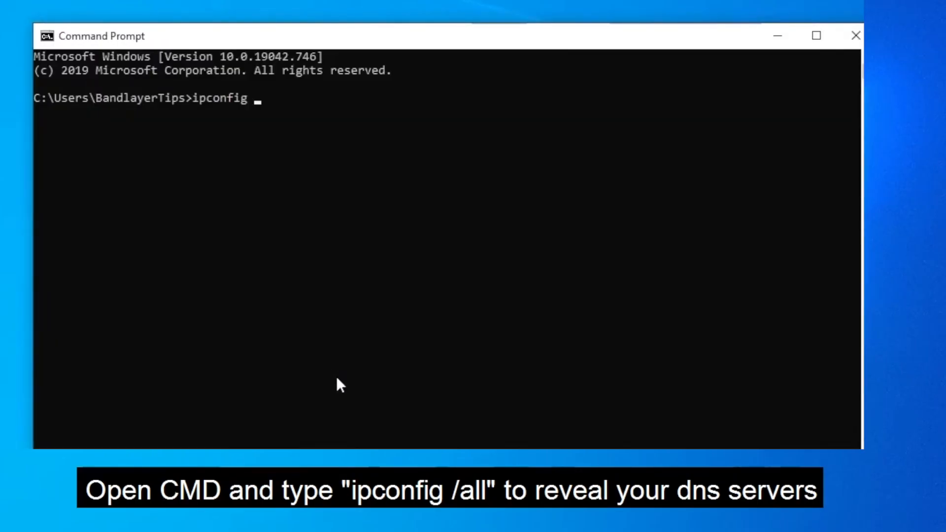